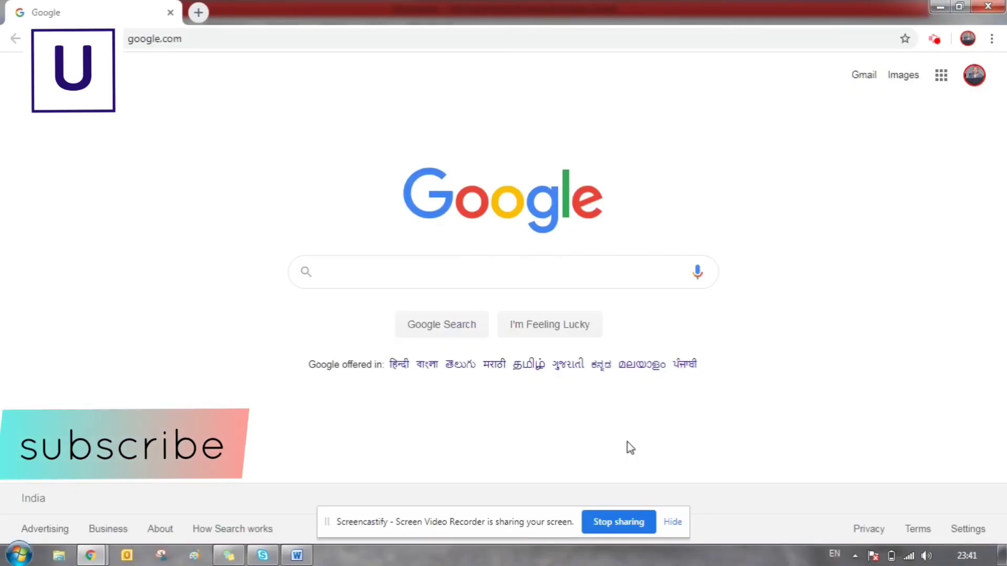
Bring the Hadoop Developer job description in Word to the front, selecting then deselecting its text
left_click(672, 521)
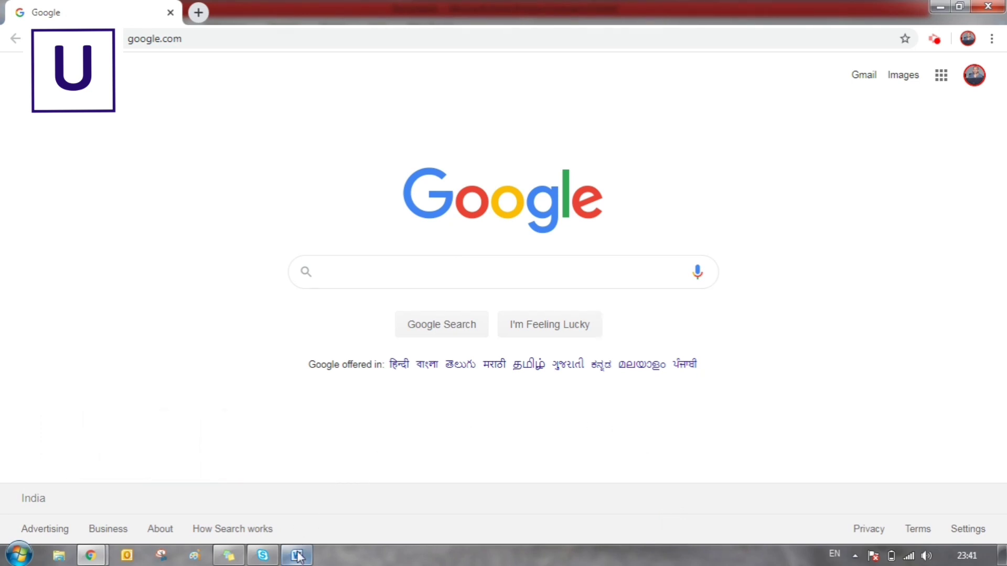
left_click(295, 555)
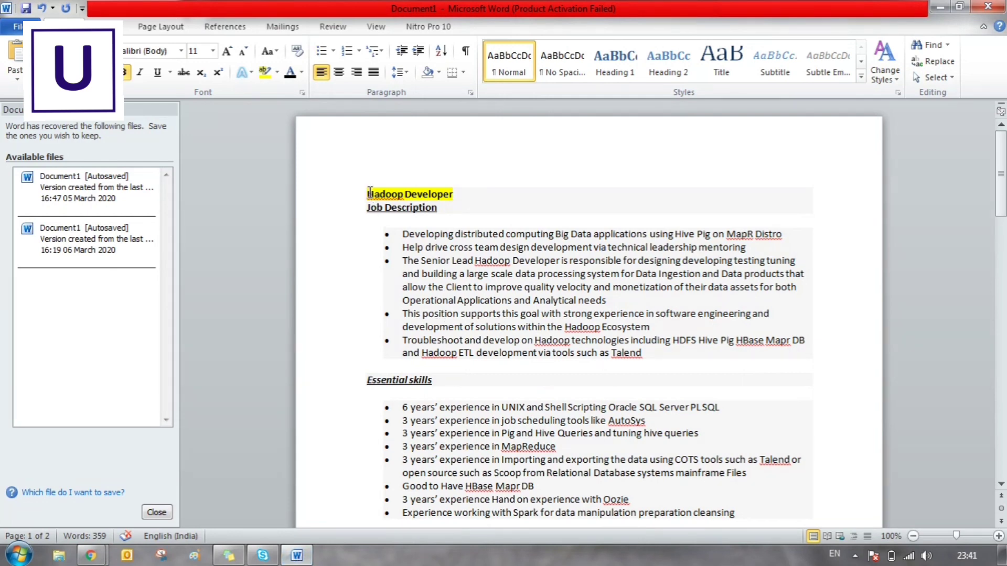
key("ctrl+a")
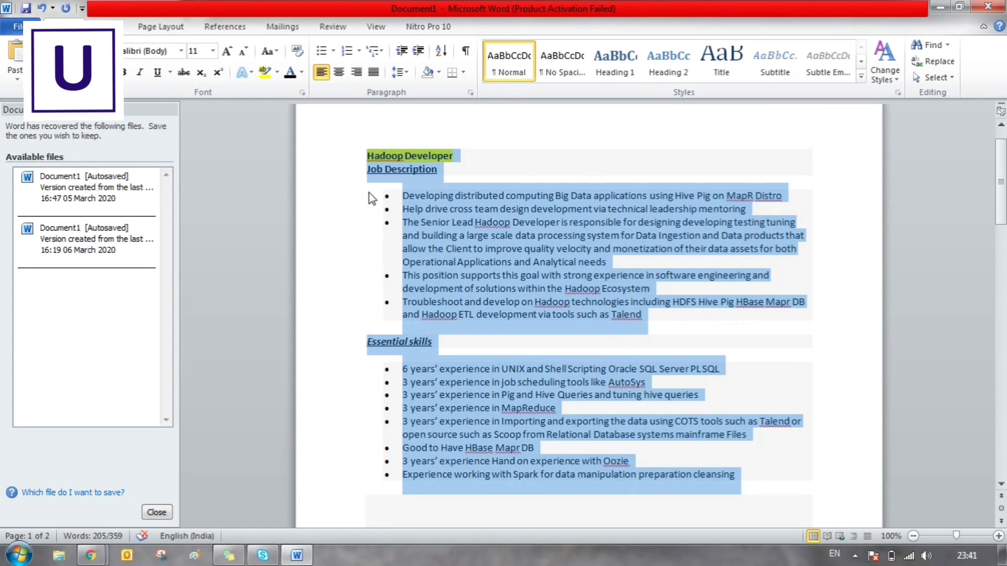
mouse_move(580, 215)
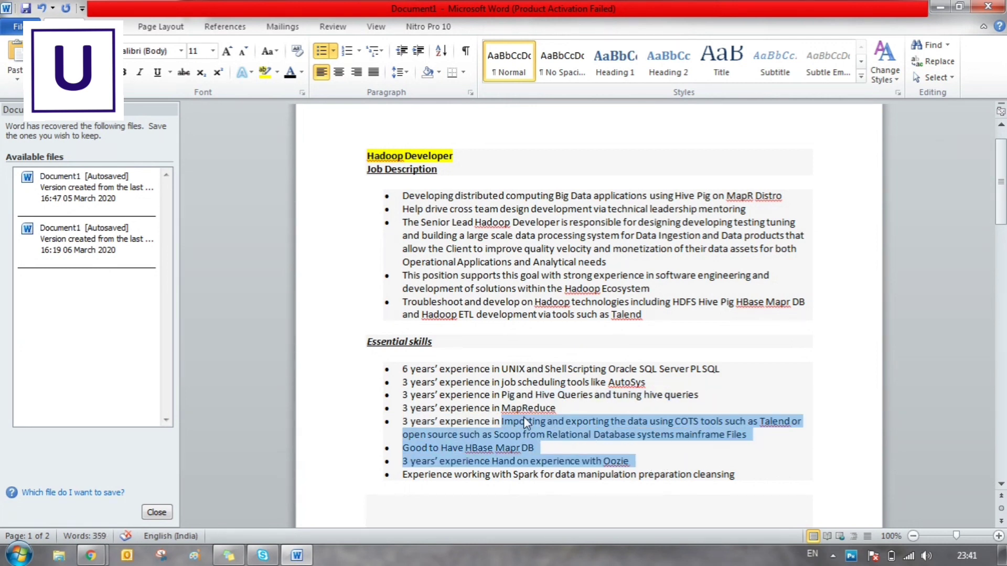
left_click(738, 474)
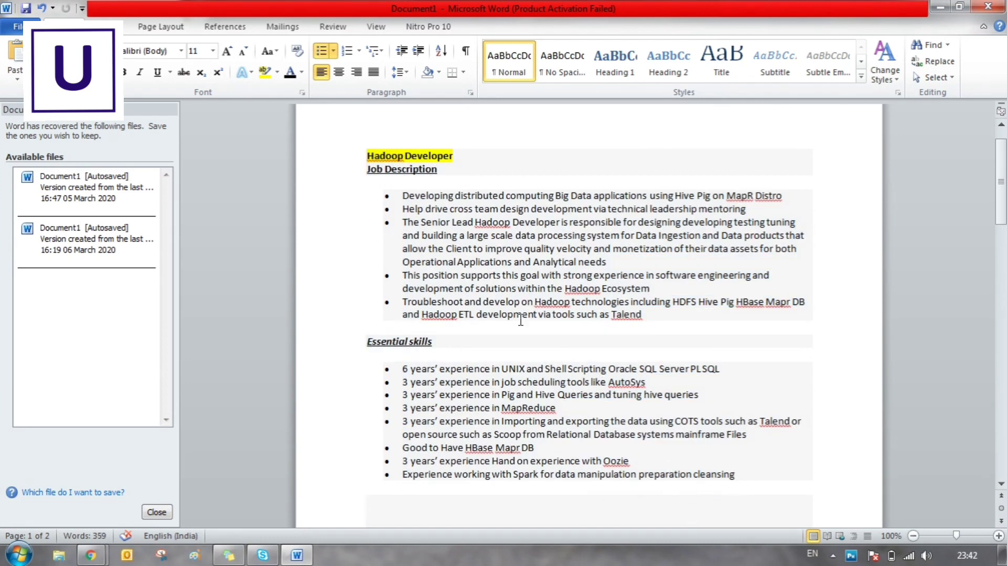
Search Google for glasssquid.io and open the Glasssquid.io INKblot Analyzer site
left_click(91, 555)
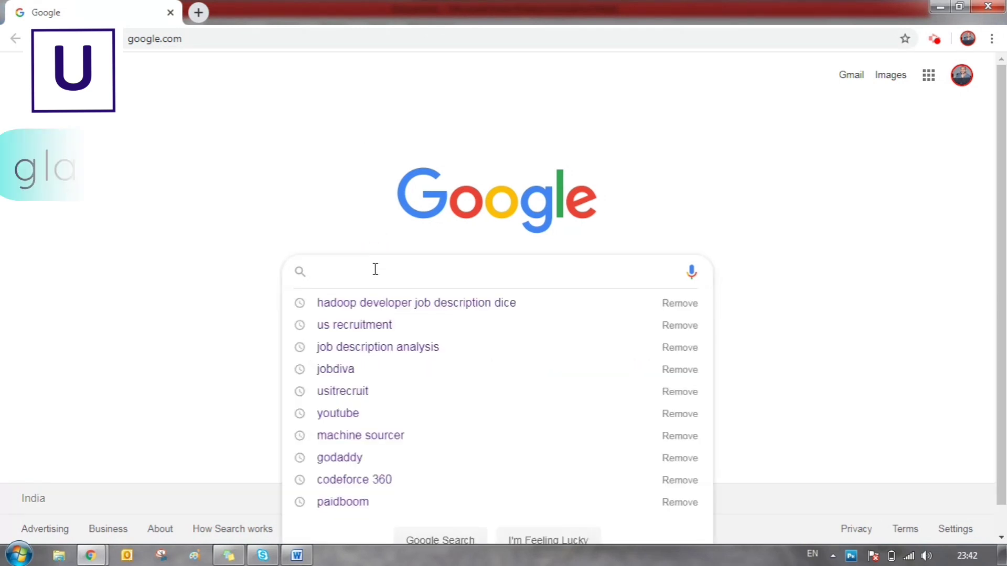
type("glasssqui")
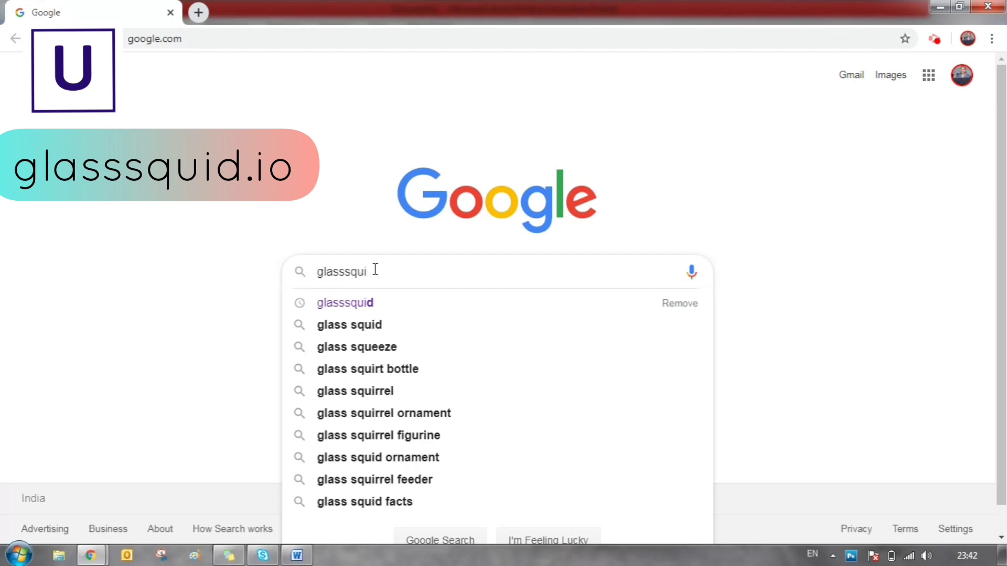
type("d")
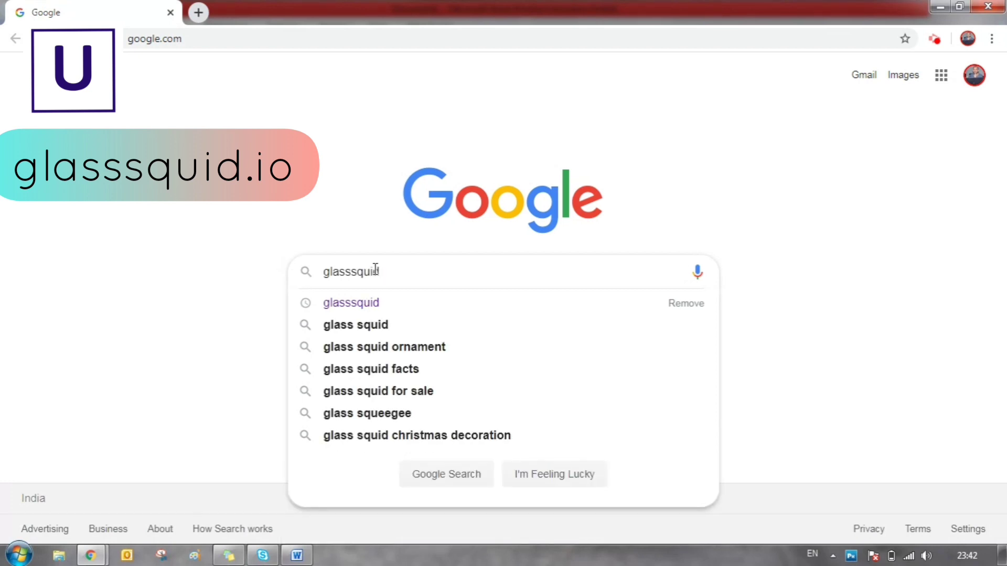
type(".io")
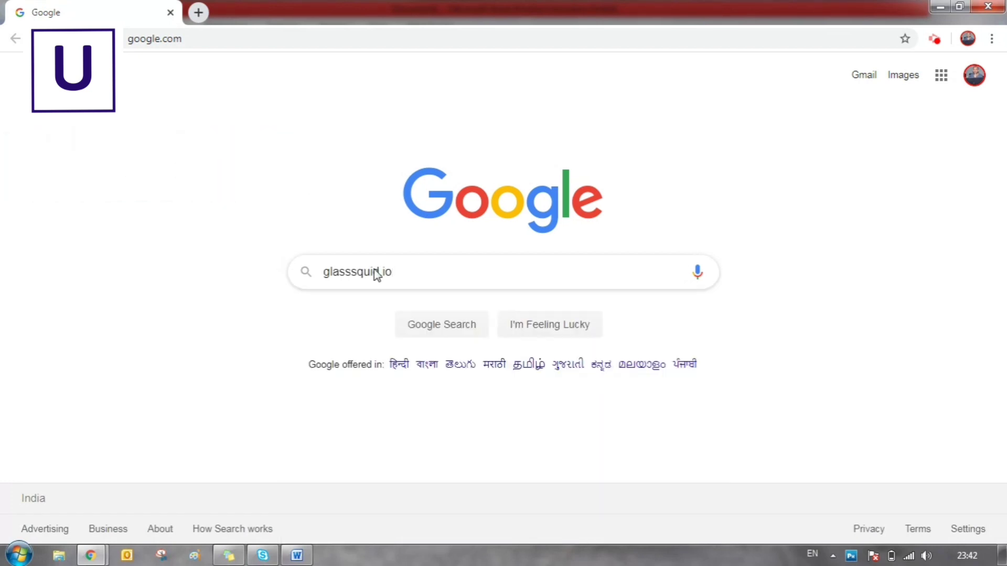
key("Return")
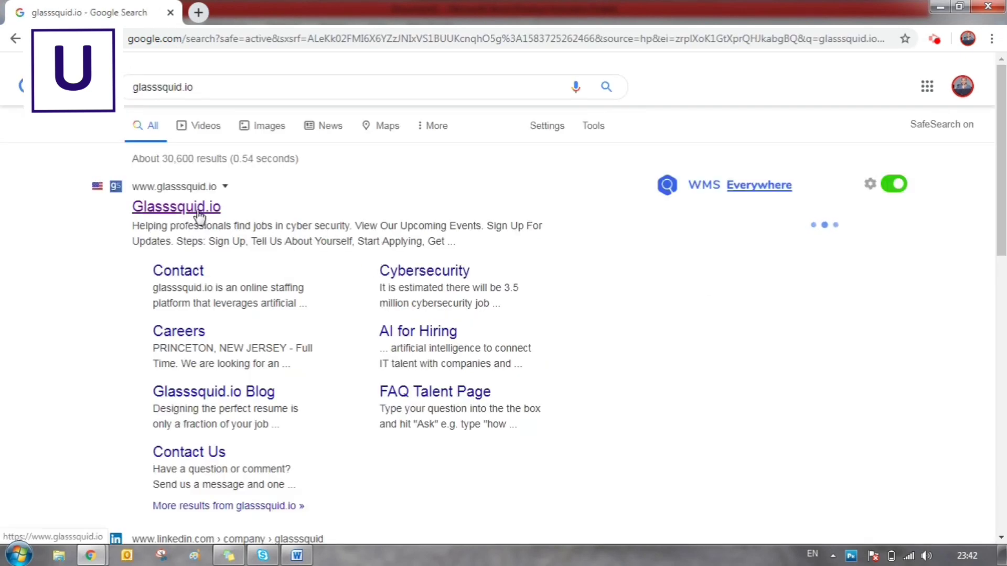
left_click(176, 206)
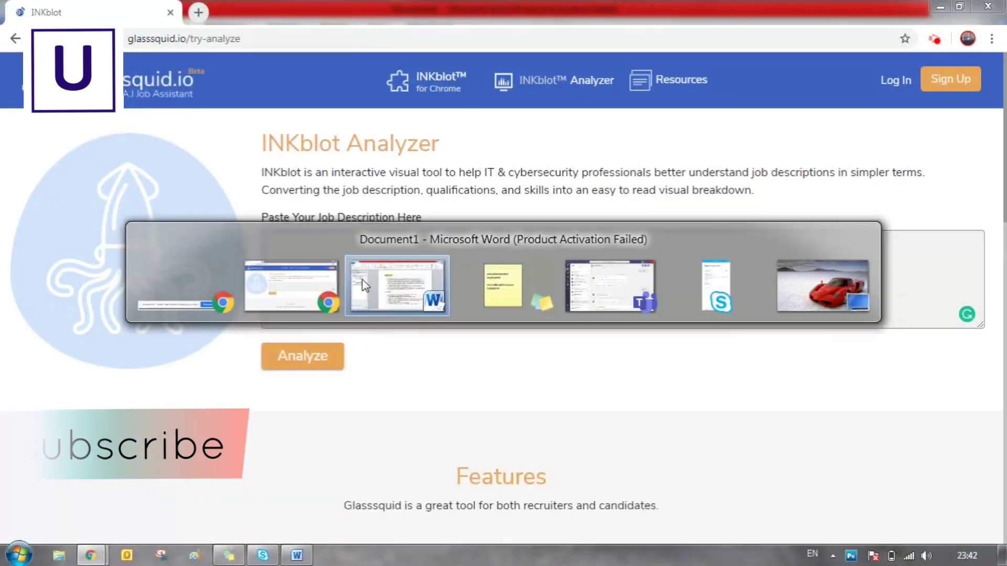
Copy the Hadoop job description from Word into the INKblot Analyzer box and analyze it
left_click(396, 286)
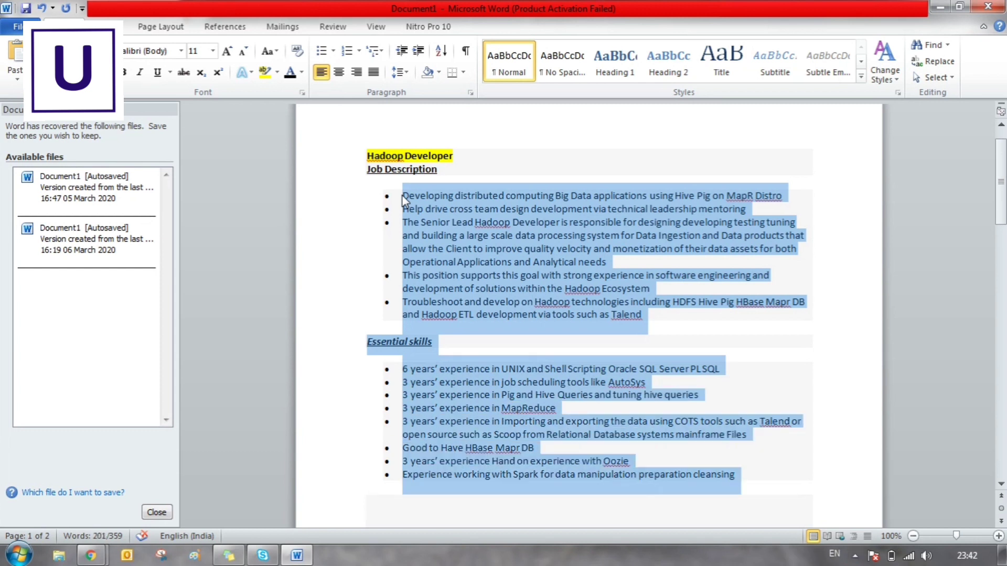
mouse_move(506, 237)
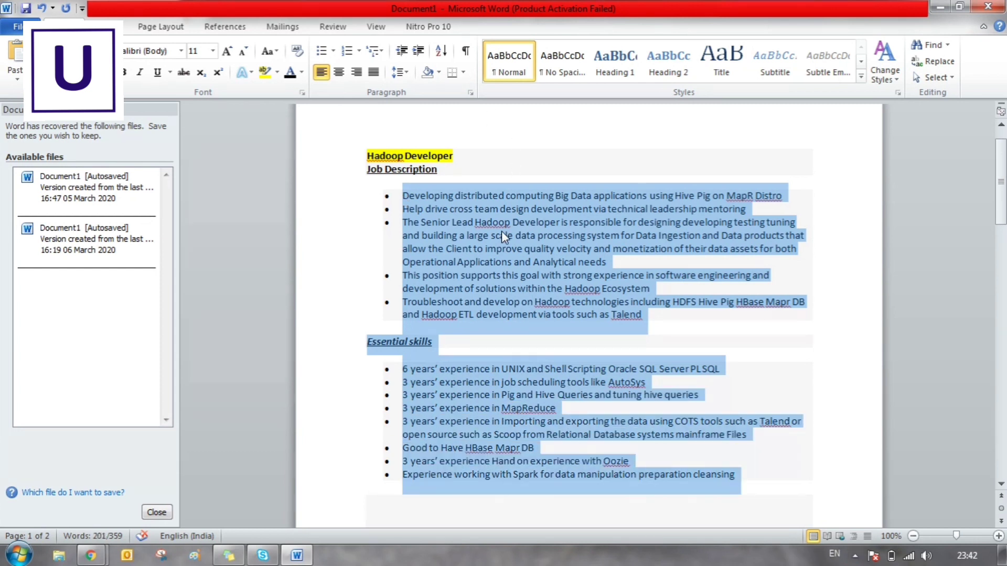
right_click(504, 236)
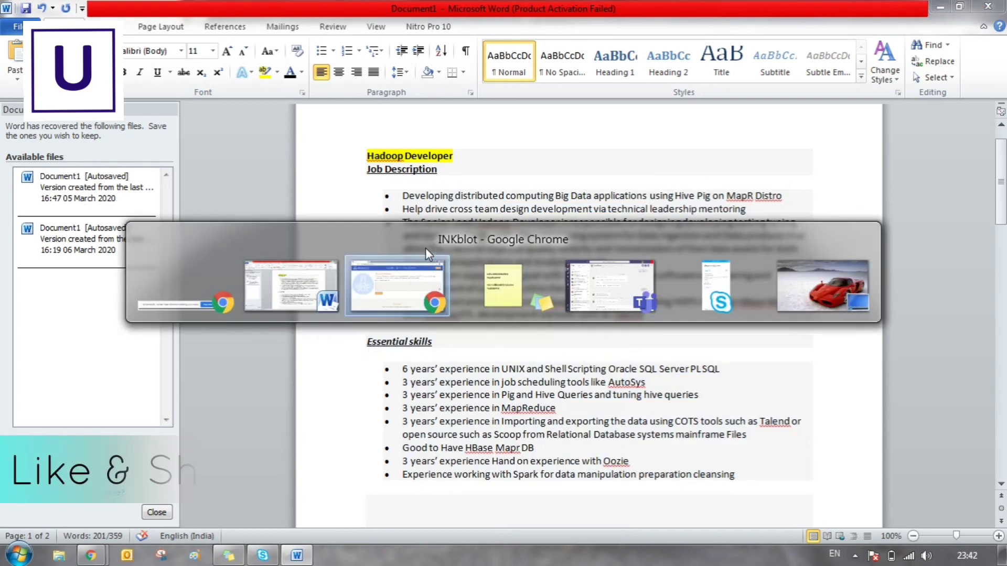
left_click(397, 286)
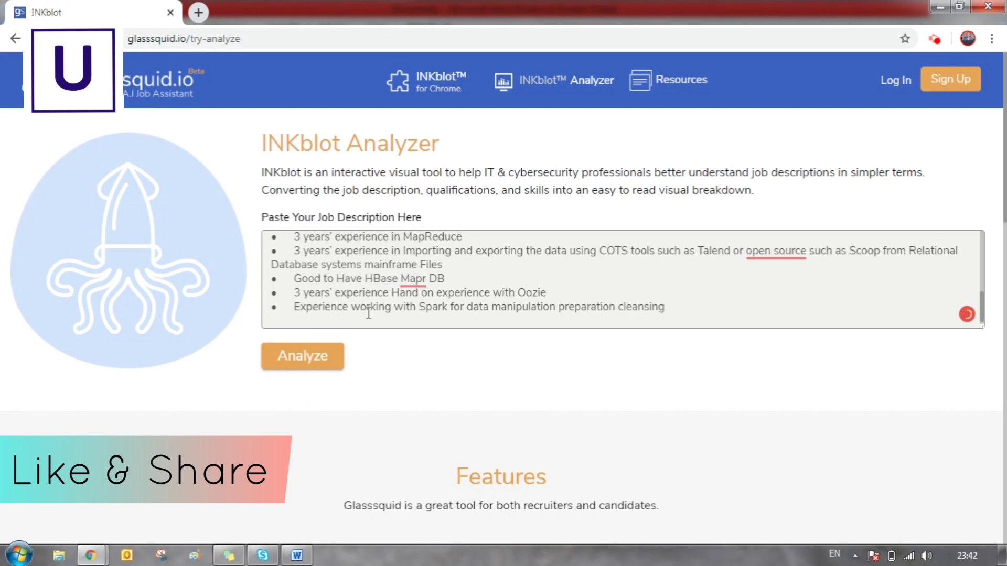
left_click(302, 356)
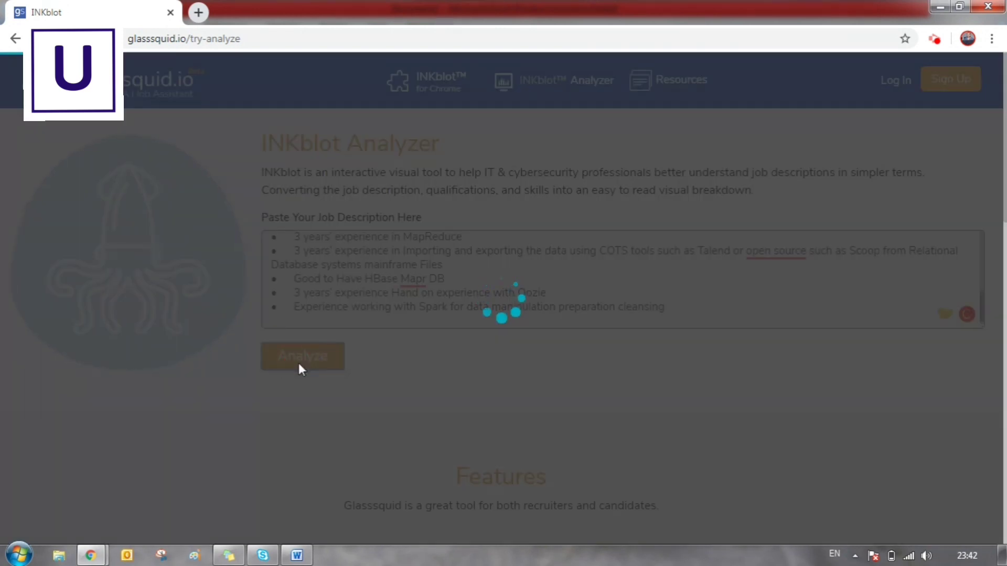
Review the Domain, Roles and Tools and technologies keyword highlights, then clear the text selection
left_click(302, 356)
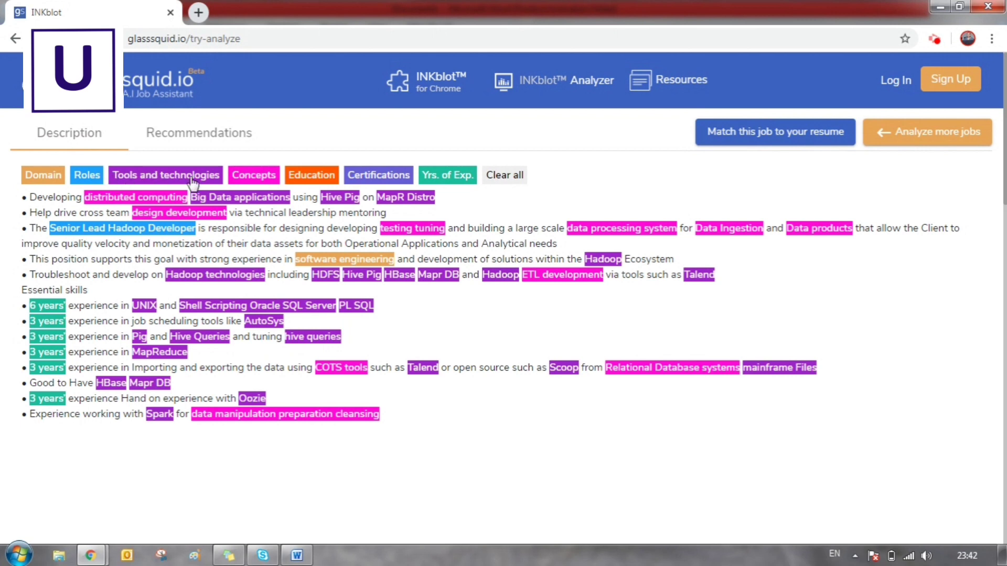
mouse_move(209, 198)
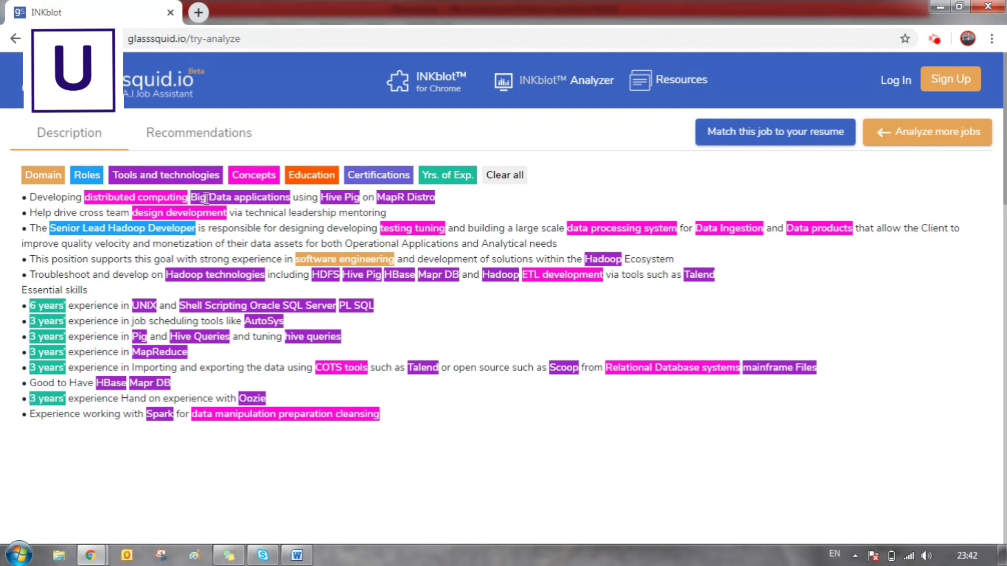
mouse_move(323, 197)
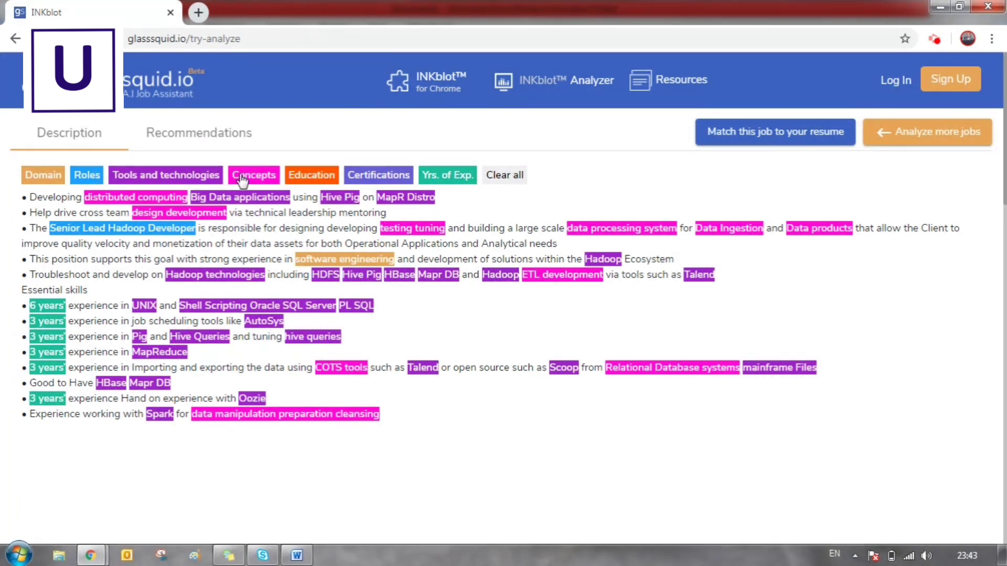
mouse_move(186, 215)
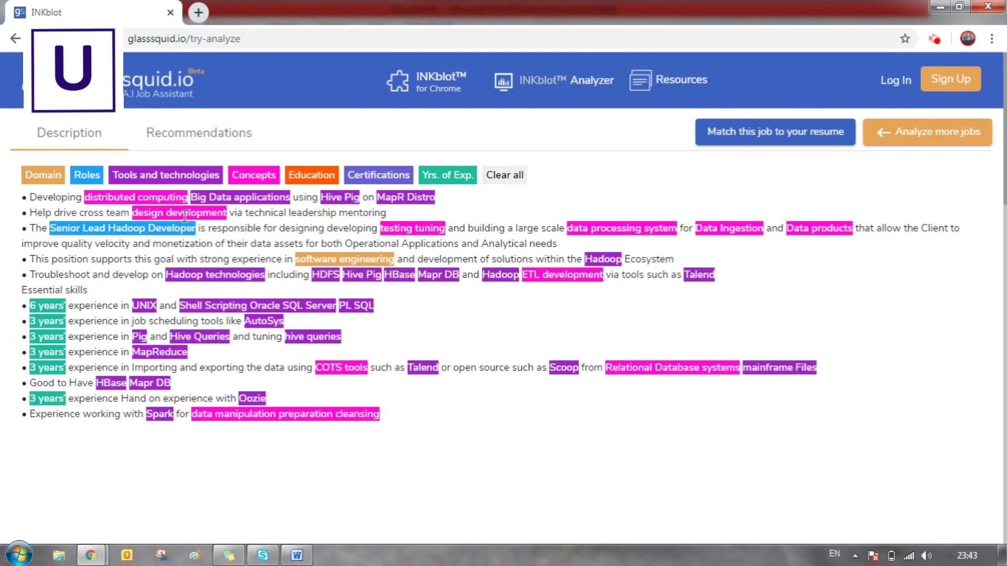
mouse_move(658, 224)
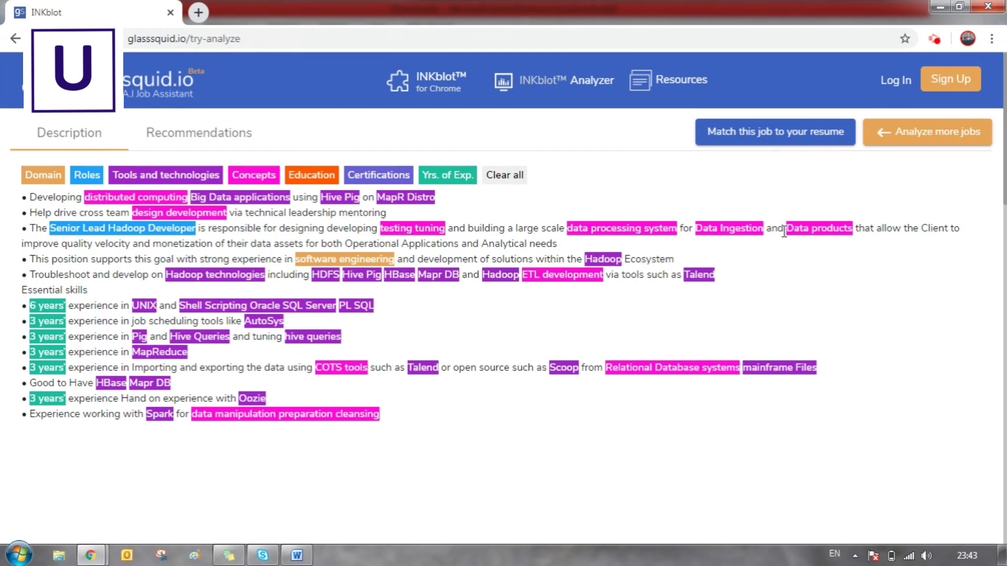
mouse_move(122, 186)
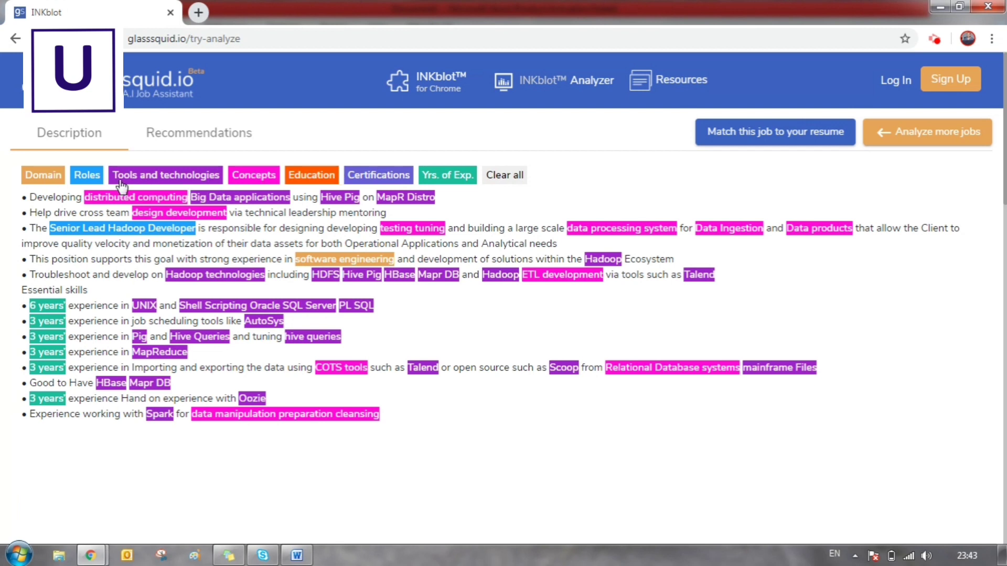
mouse_move(96, 229)
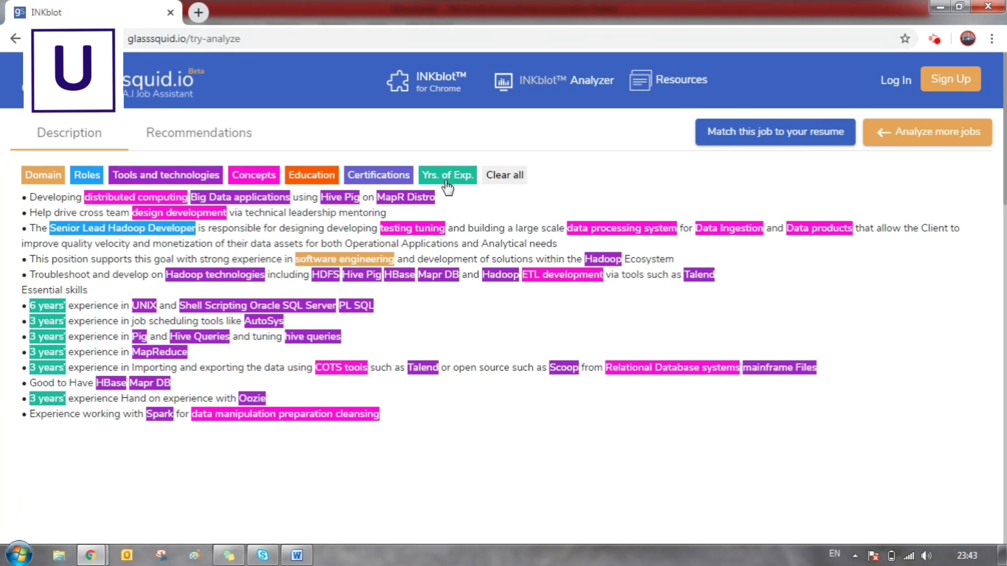
mouse_move(48, 384)
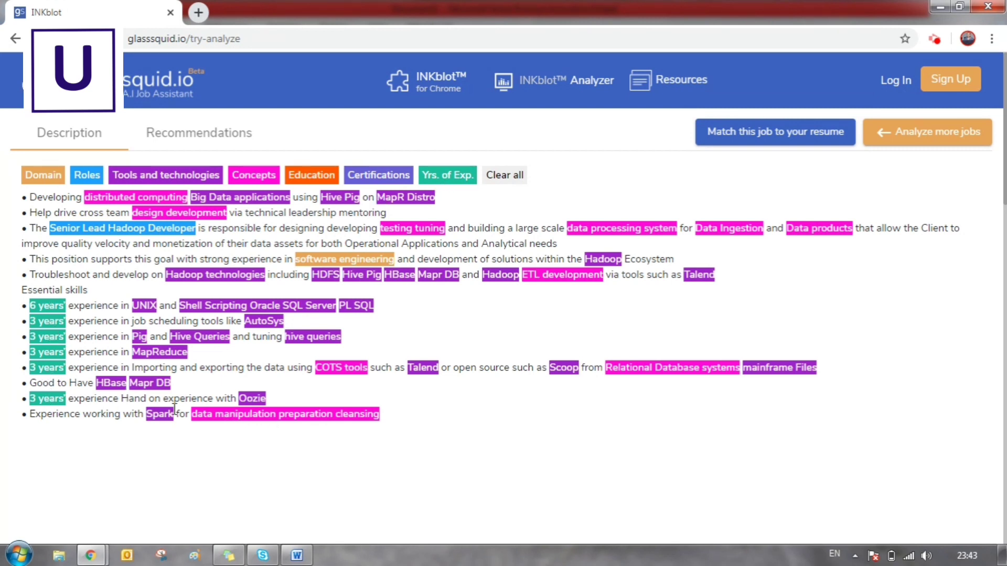
mouse_move(464, 425)
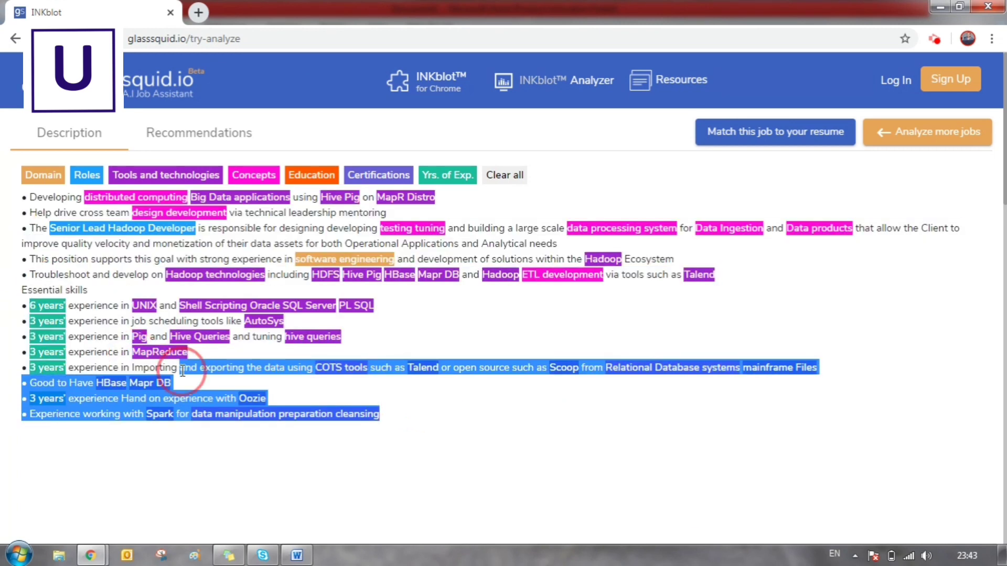
left_click(510, 223)
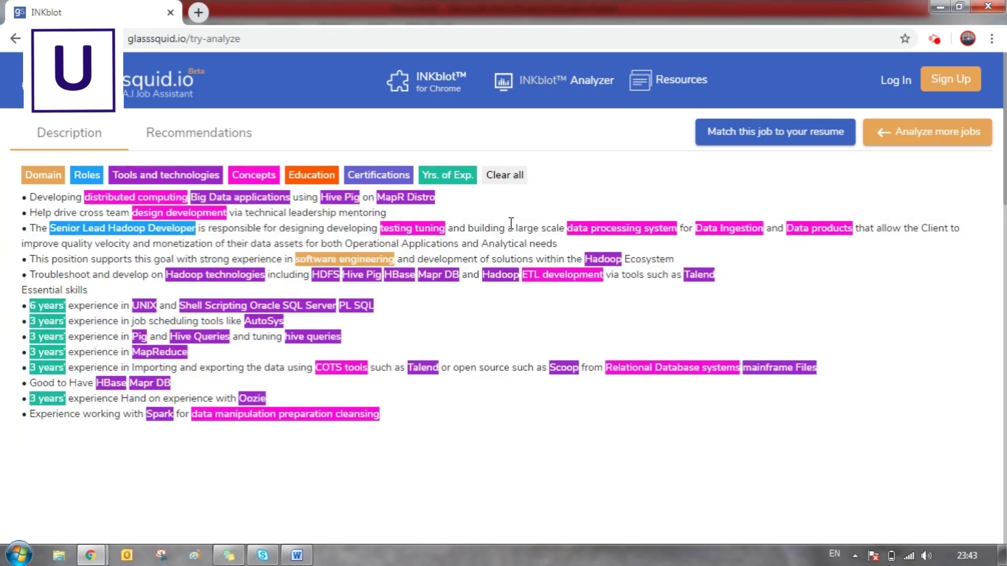
mouse_move(425, 80)
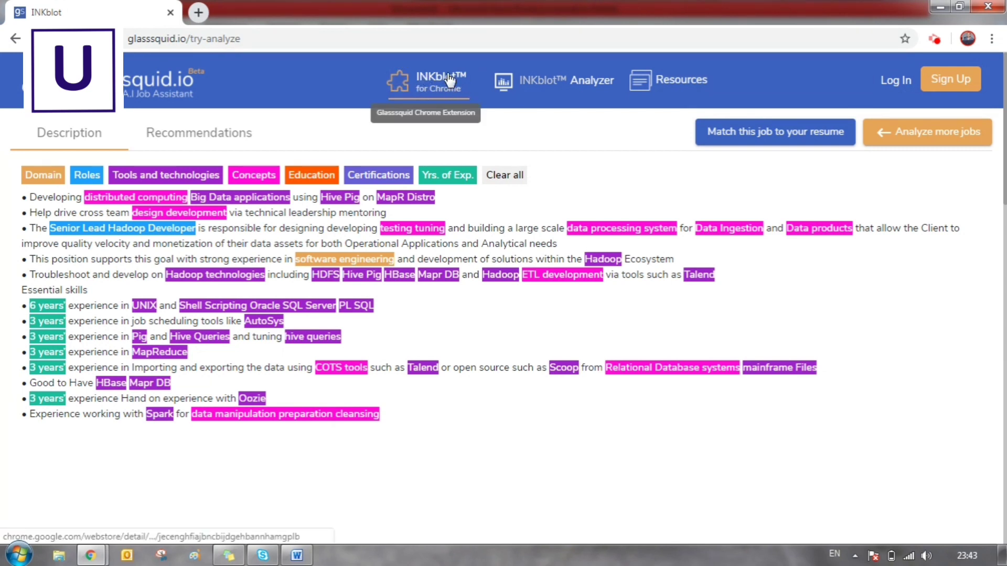
Open the INKblot for Chrome store page in a new tab and remove the Glasssquid extension
right_click(449, 81)
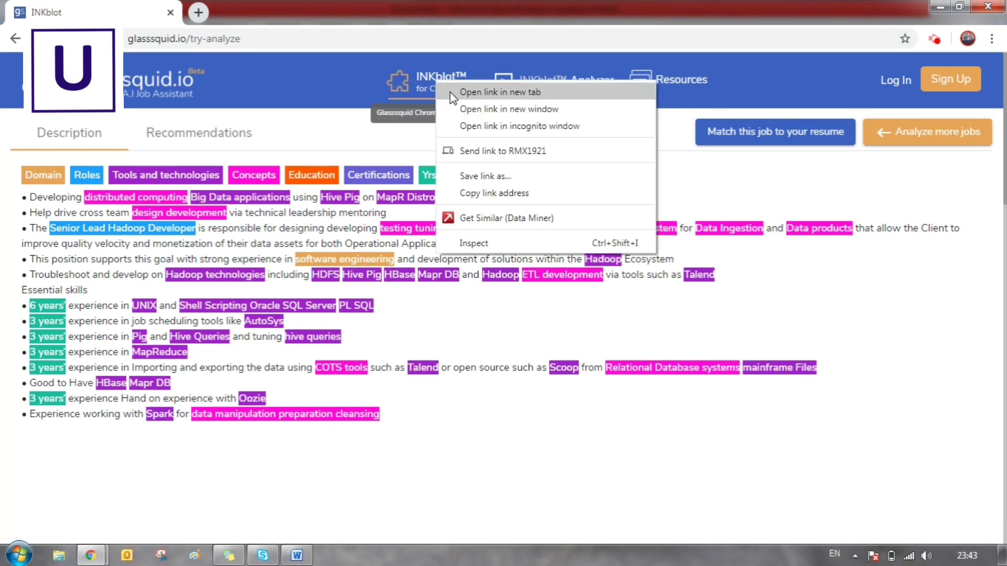
left_click(499, 92)
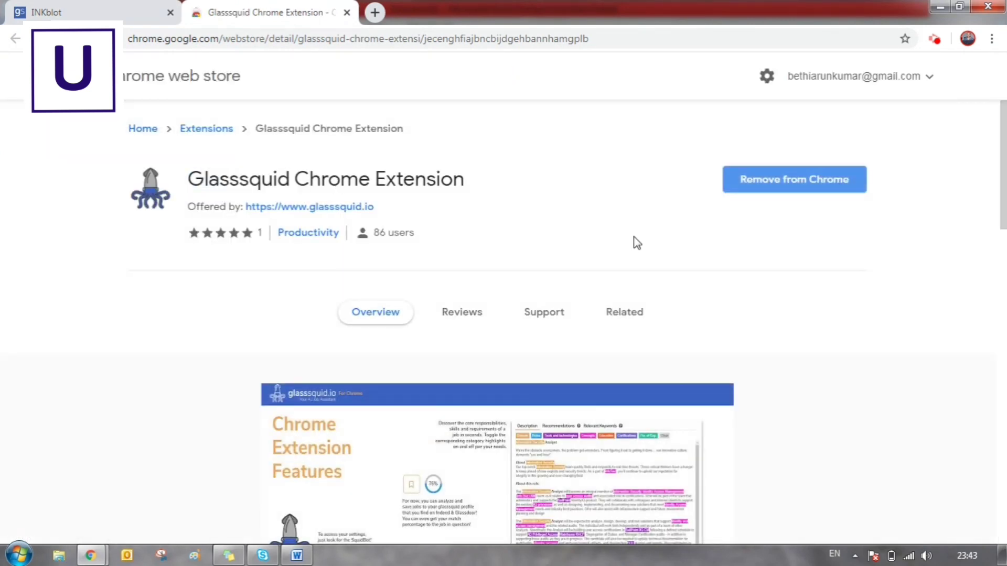
mouse_move(833, 212)
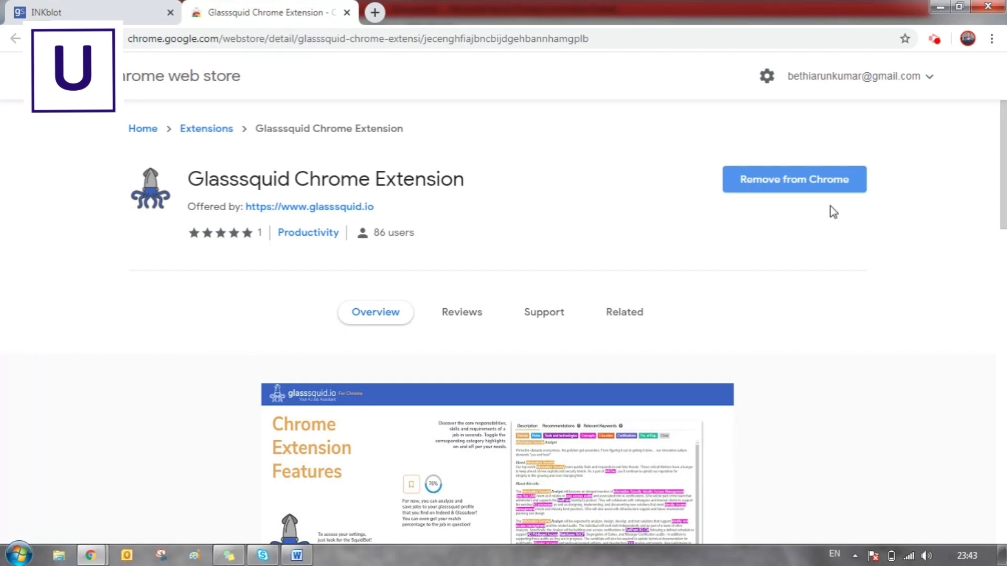
mouse_move(830, 160)
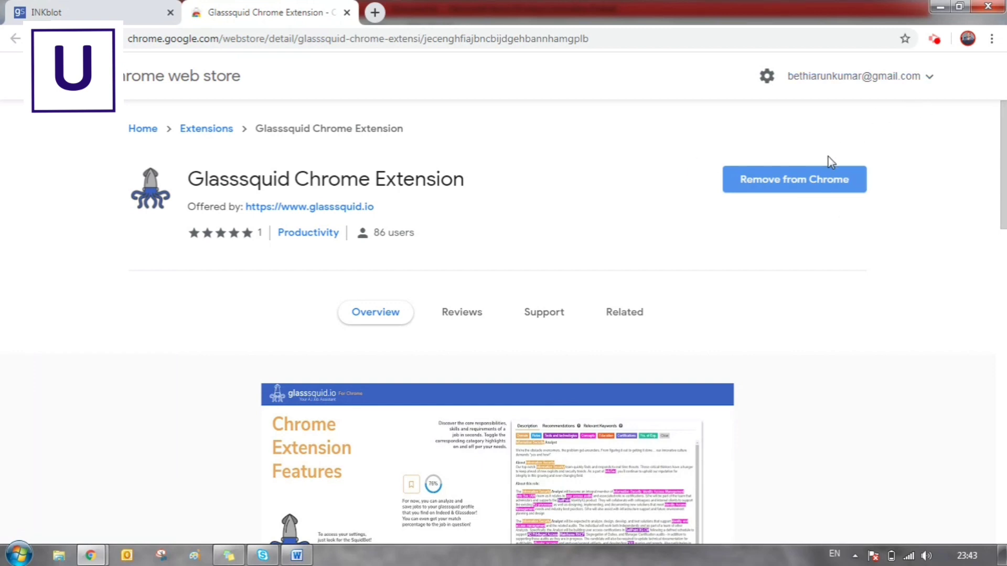
left_click(793, 180)
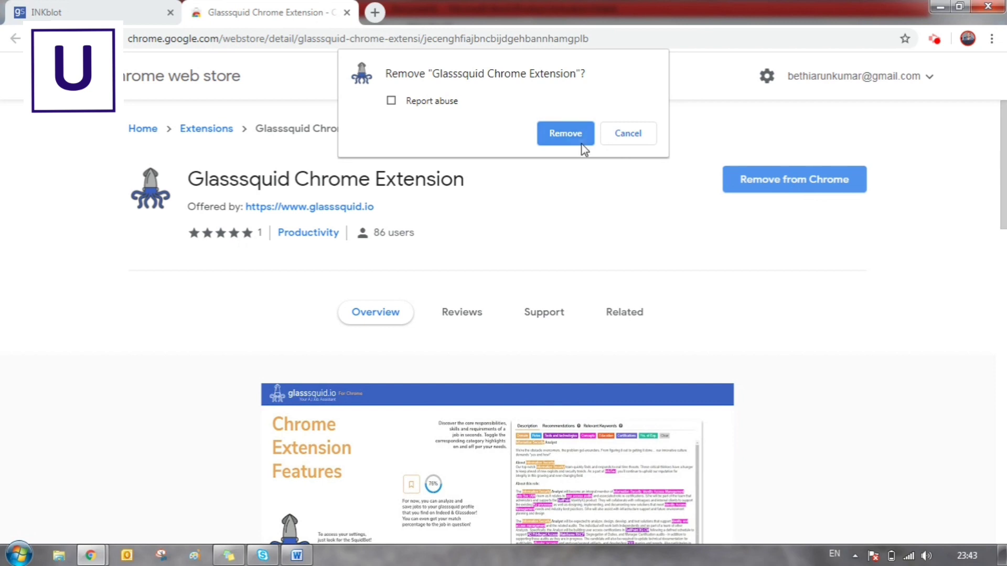
left_click(564, 132)
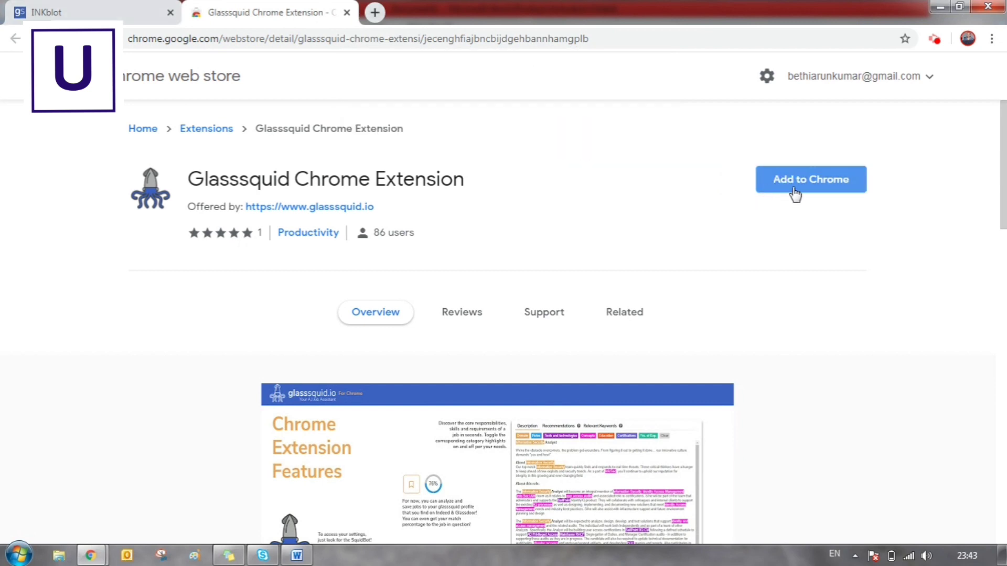
Add the Glasssquid extension back to Chrome and show its extension menu on a new tab
left_click(810, 179)
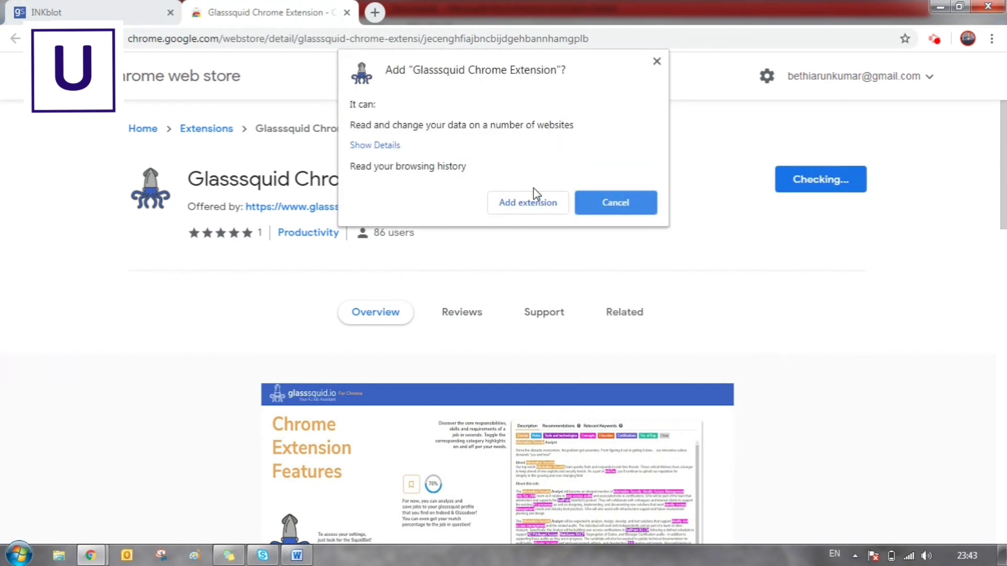
left_click(615, 202)
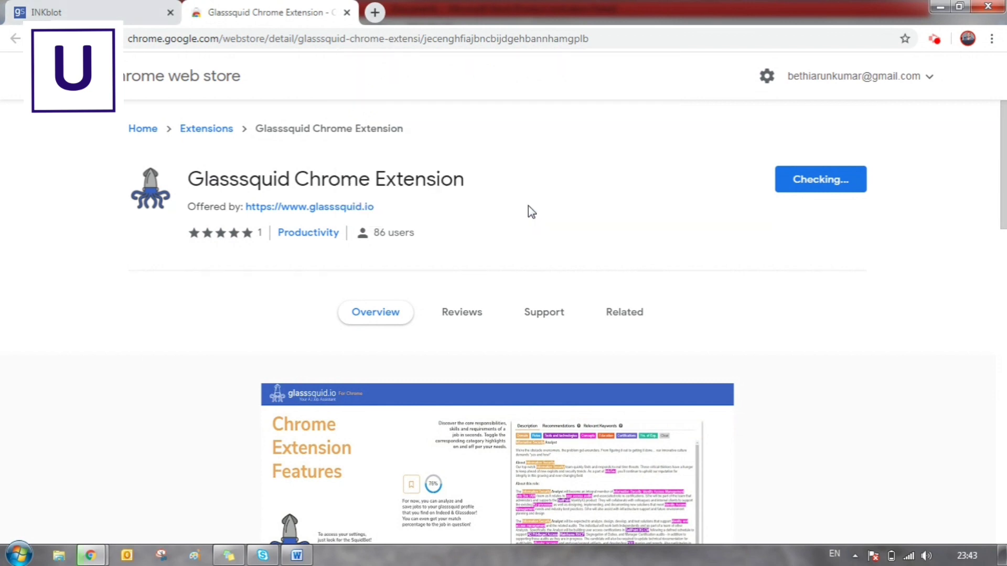
left_click(820, 179)
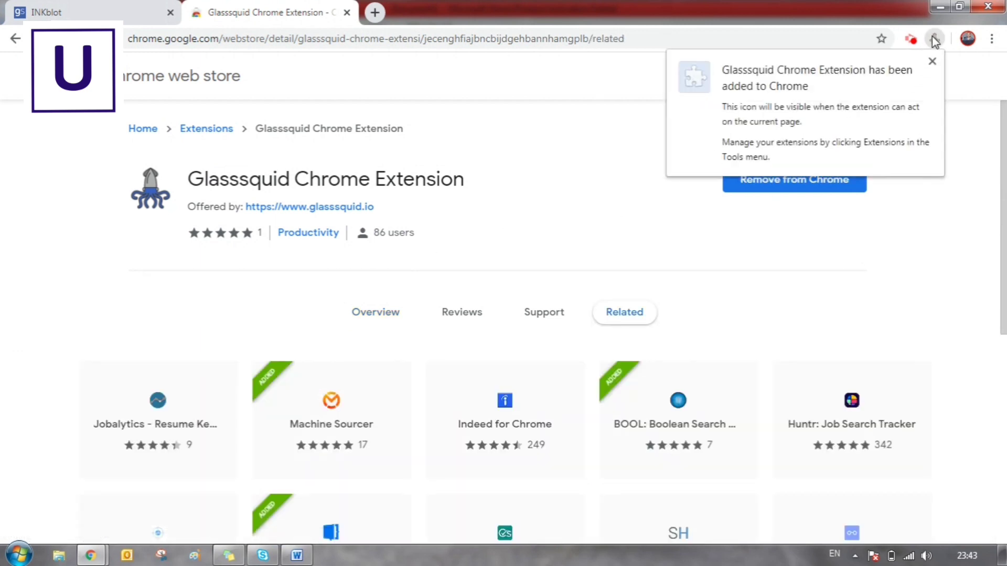
left_click(932, 61)
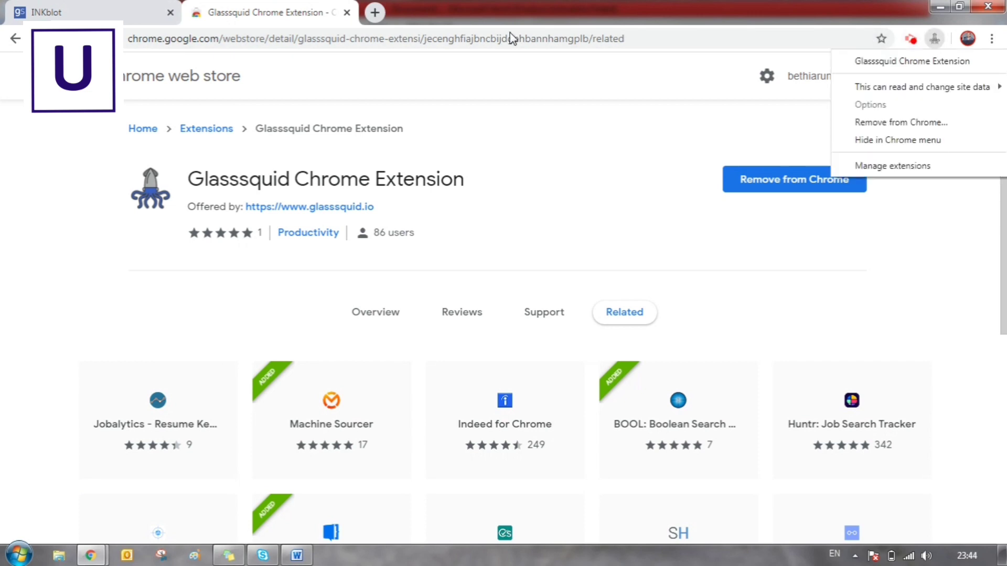
left_click(374, 13)
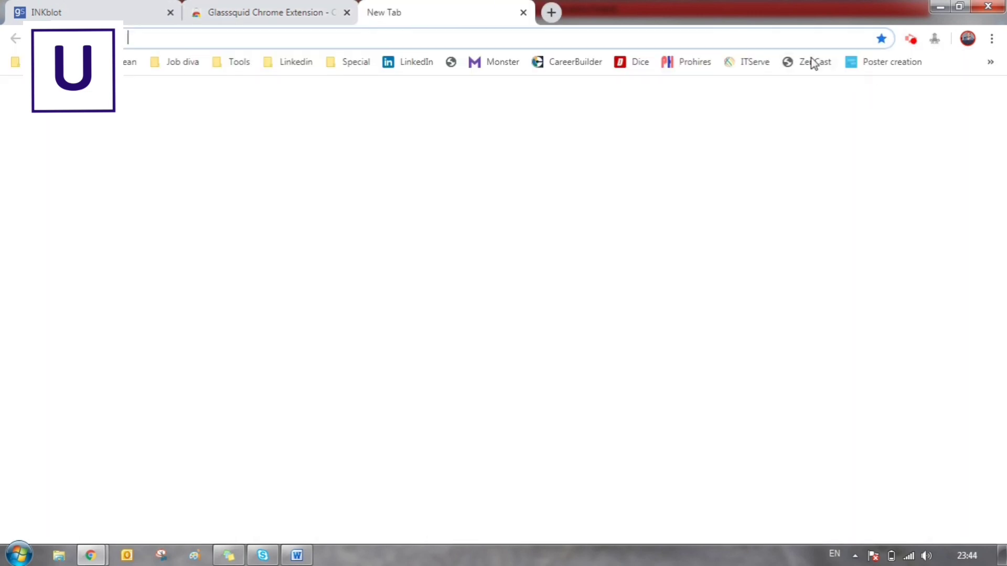
right_click(935, 38)
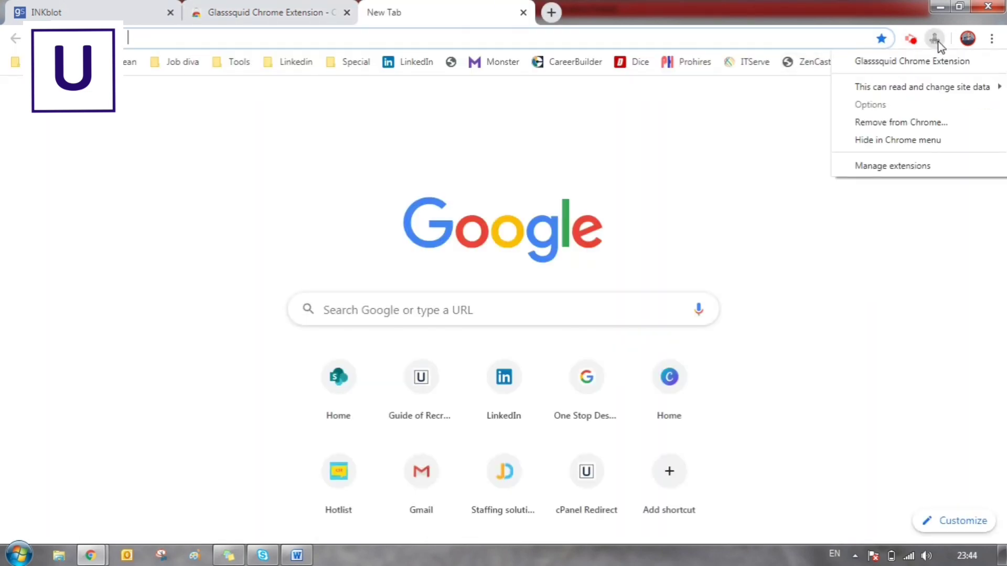